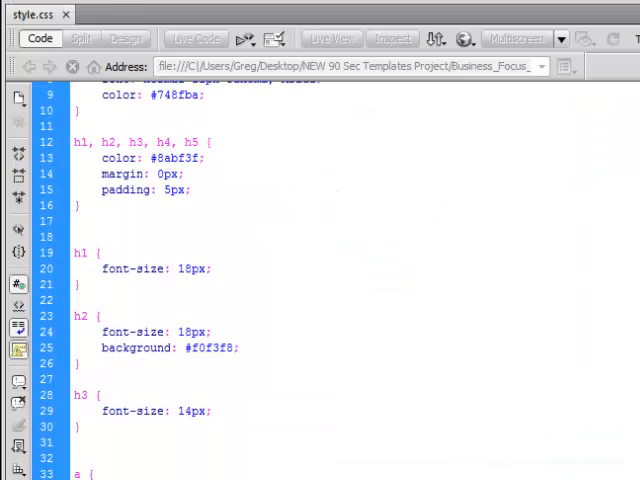
# Scroll down through the template's index.html code in Dreamweaver
pyautogui.scroll(-3)
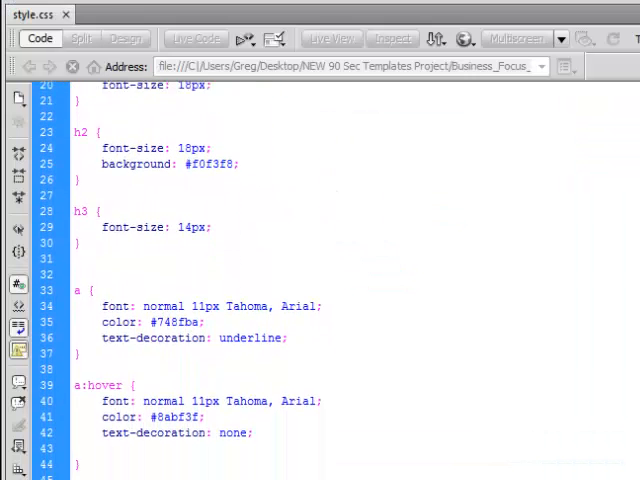
pyautogui.scroll(-3)
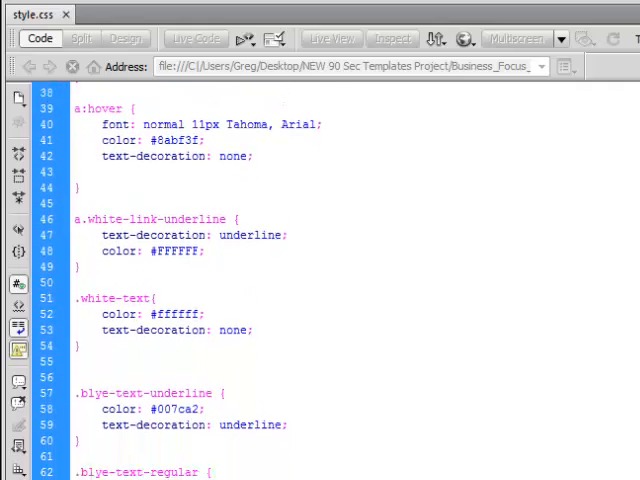
pyautogui.scroll(-3)
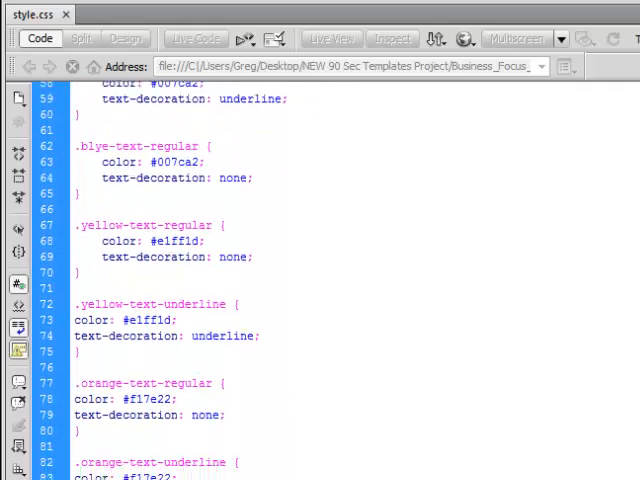
pyautogui.scroll(-3)
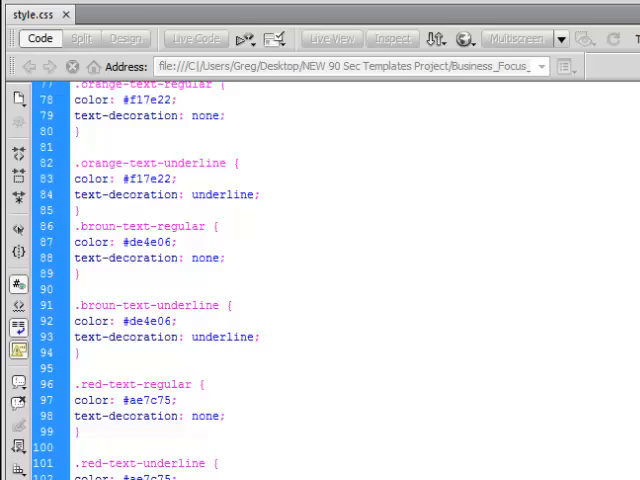
pyautogui.scroll(-3)
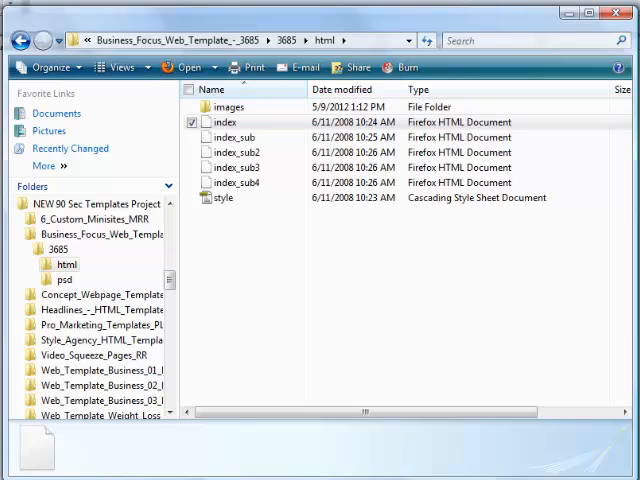
pyautogui.moveTo(426, 322)
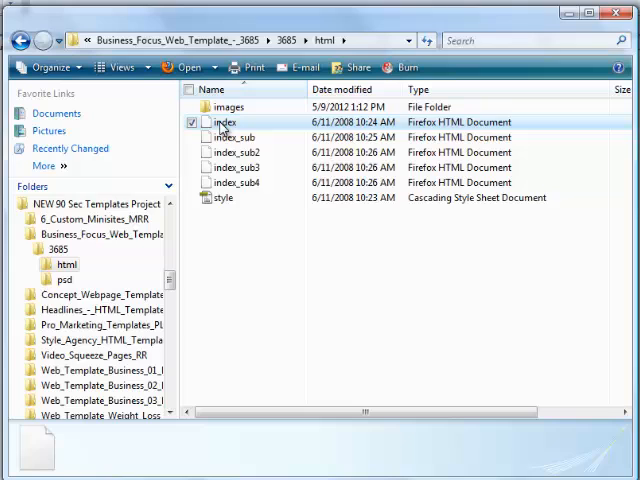
# Review index_sub, index_sub4 and style.css in the files list and enter the images folder
pyautogui.click(236, 136)
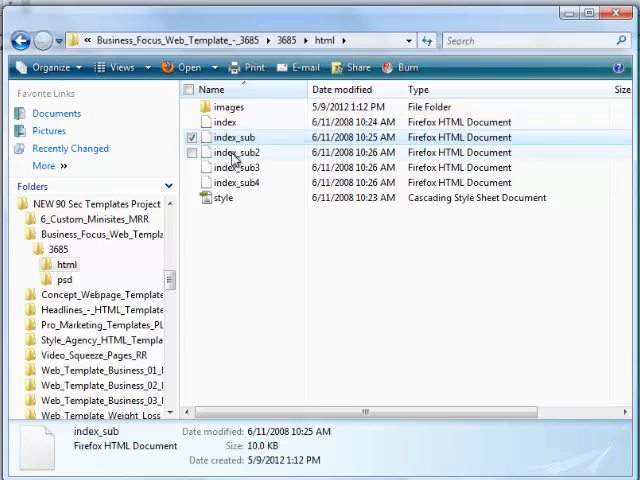
pyautogui.click(236, 182)
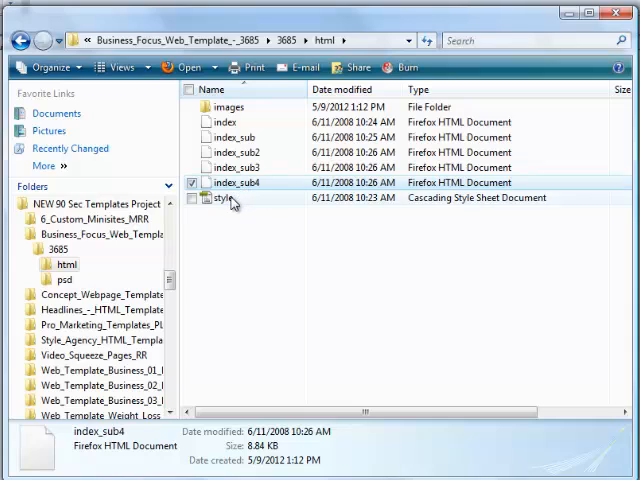
pyautogui.click(224, 196)
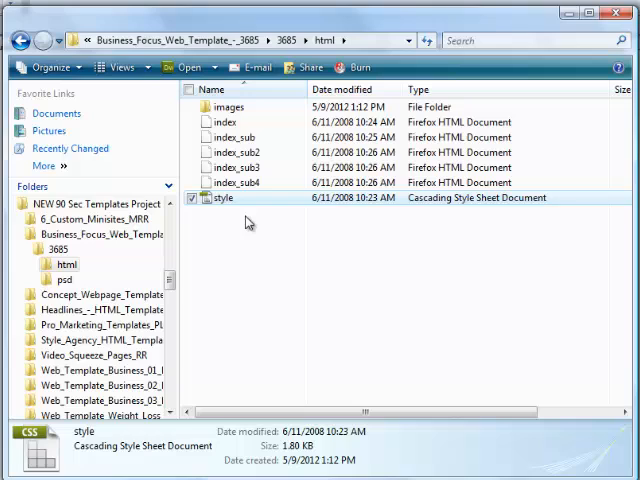
pyautogui.moveTo(212, 204)
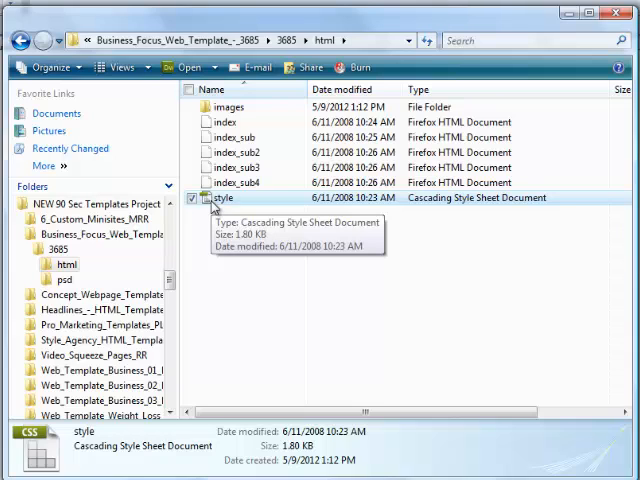
pyautogui.moveTo(228, 108)
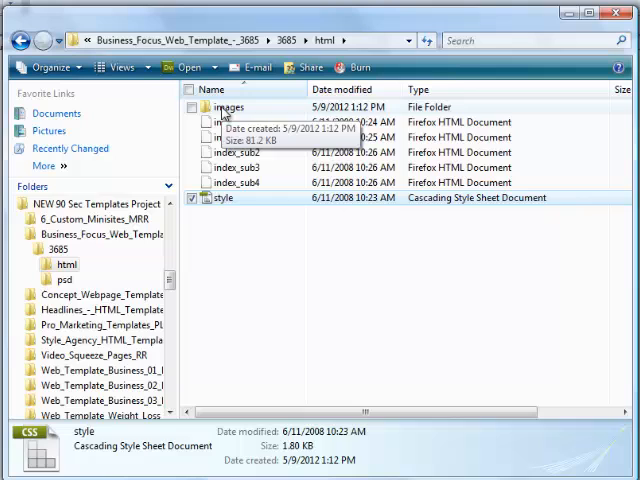
pyautogui.doubleClick(232, 108)
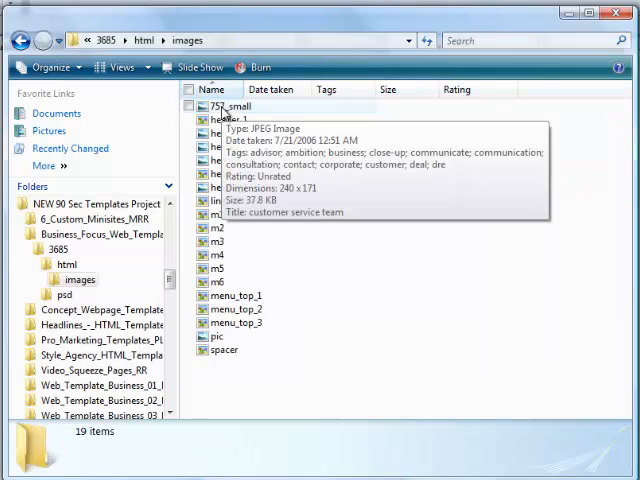
pyautogui.moveTo(332, 336)
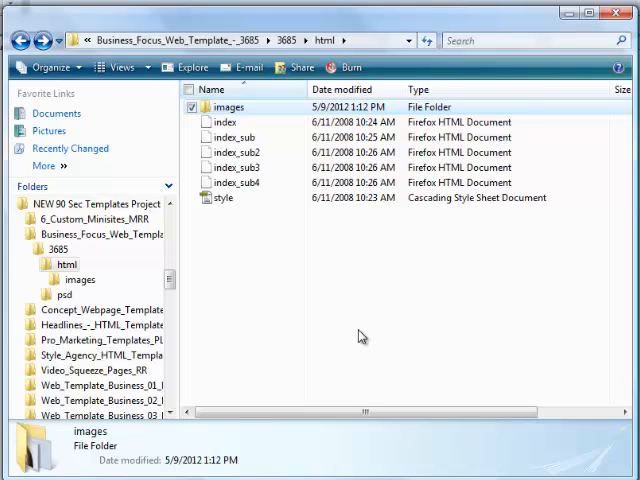
pyautogui.moveTo(222, 228)
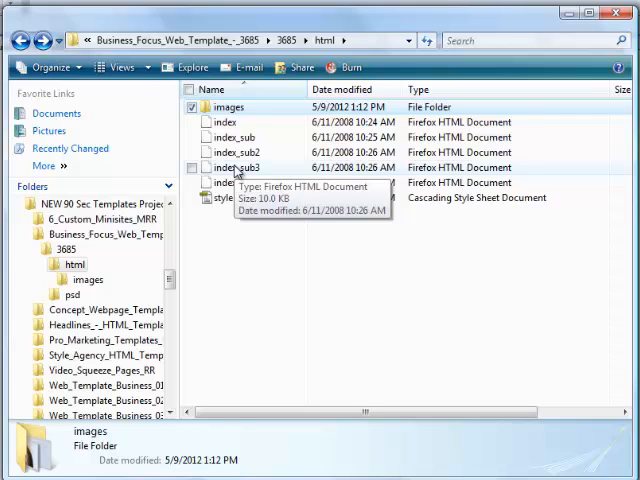
pyautogui.moveTo(248, 246)
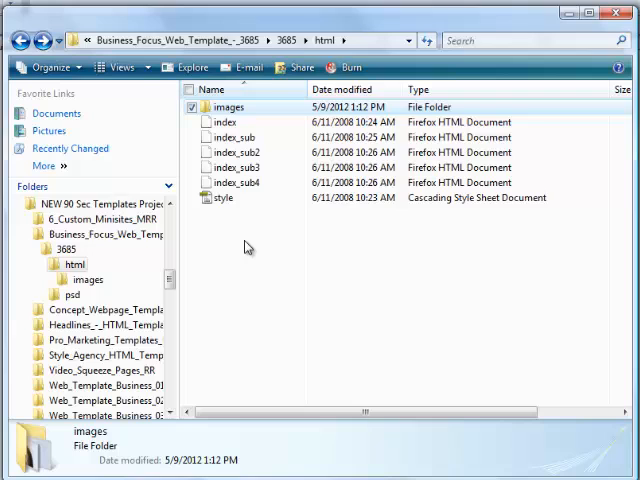
pyautogui.moveTo(232, 136)
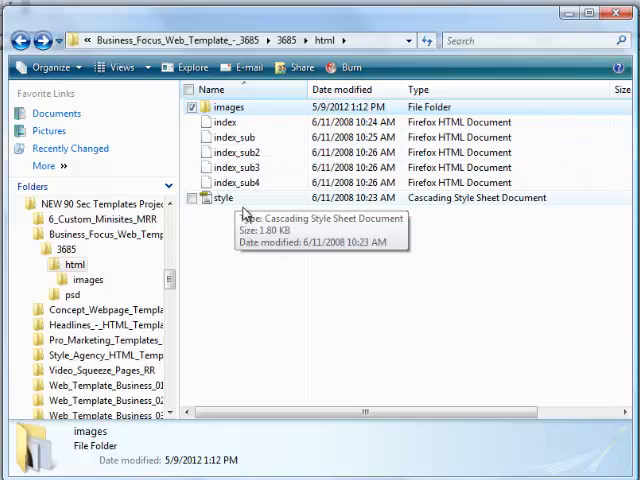
pyautogui.moveTo(260, 230)
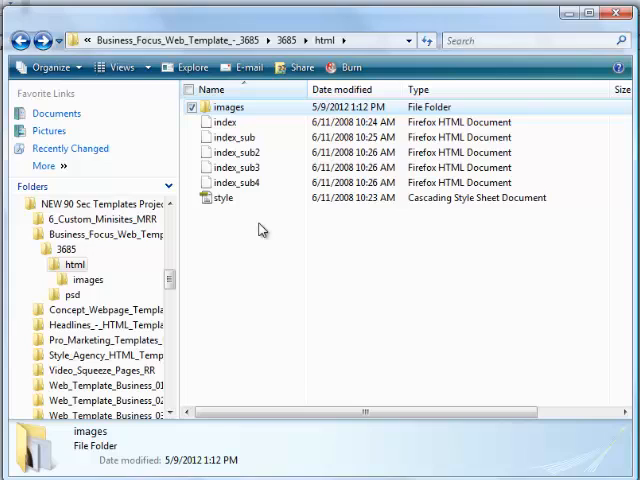
pyautogui.moveTo(272, 228)
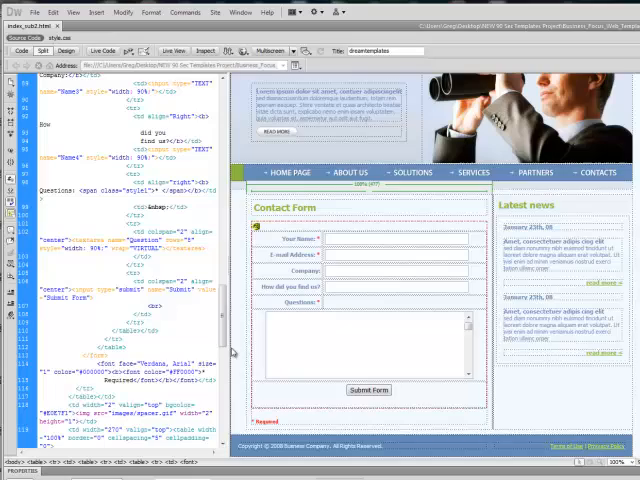
# Scroll through the style.css stylesheet code beside the rendered layout
pyautogui.scroll(3)
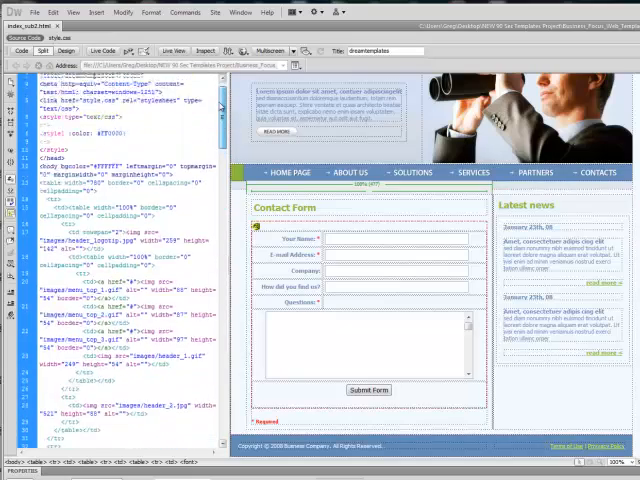
pyautogui.scroll(-3)
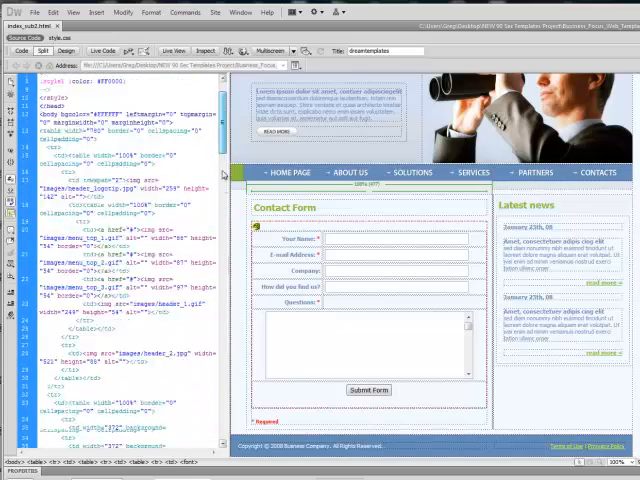
pyautogui.scroll(-3)
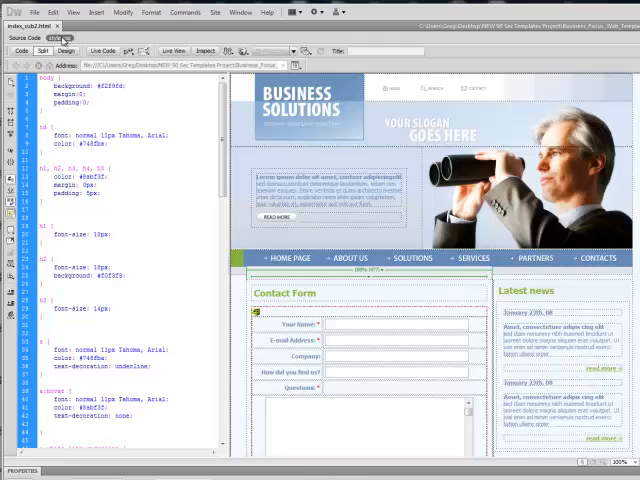
pyautogui.moveTo(222, 130)
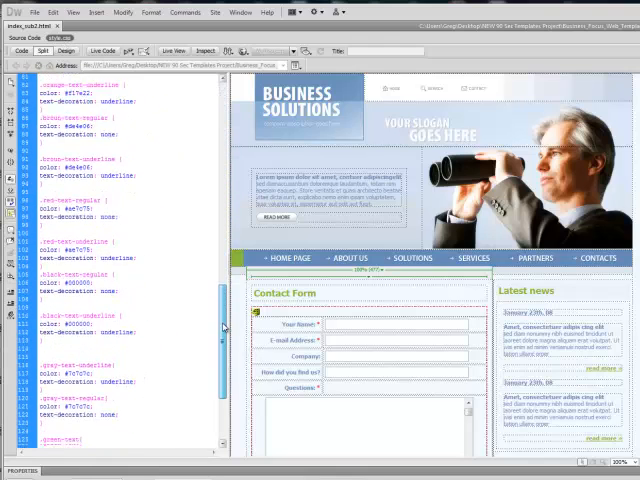
pyautogui.scroll(-3)
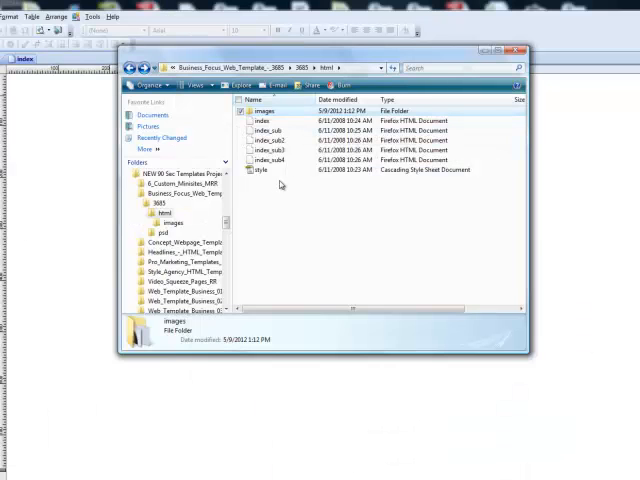
pyautogui.moveTo(312, 182)
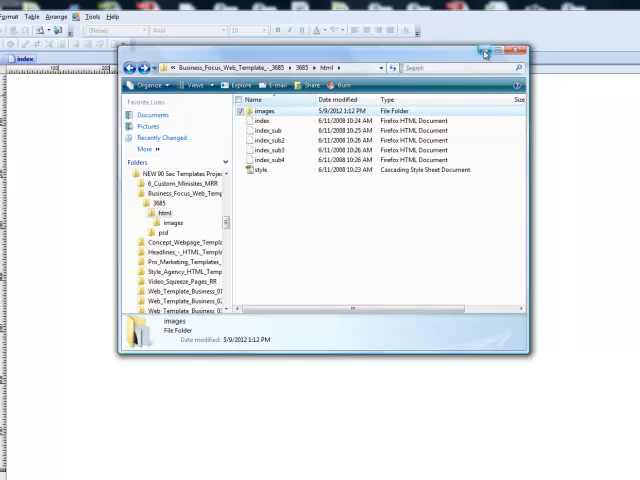
pyautogui.moveTo(484, 52)
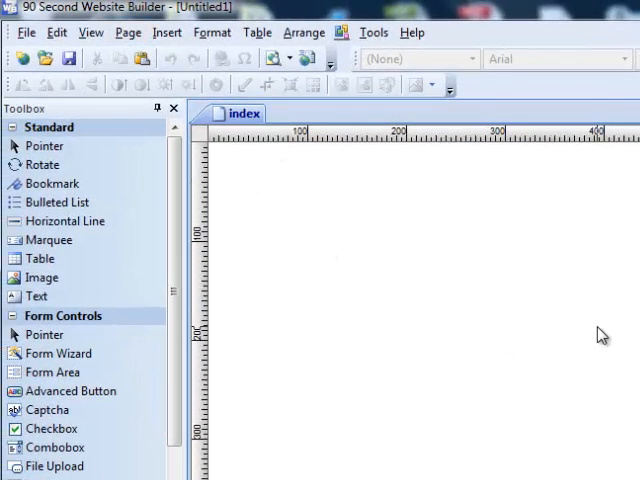
pyautogui.moveTo(424, 70)
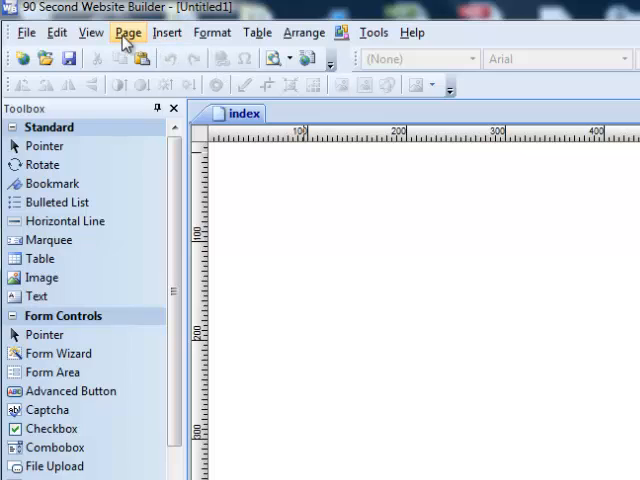
# Show the Page menu commands, including Import HTML Page..
pyautogui.click(128, 32)
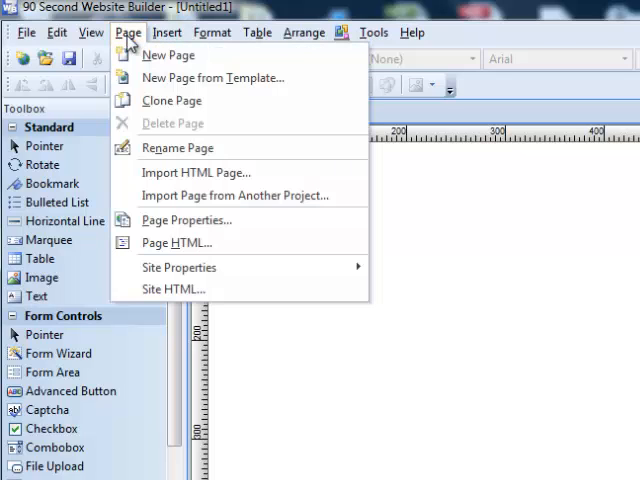
pyautogui.moveTo(210, 172)
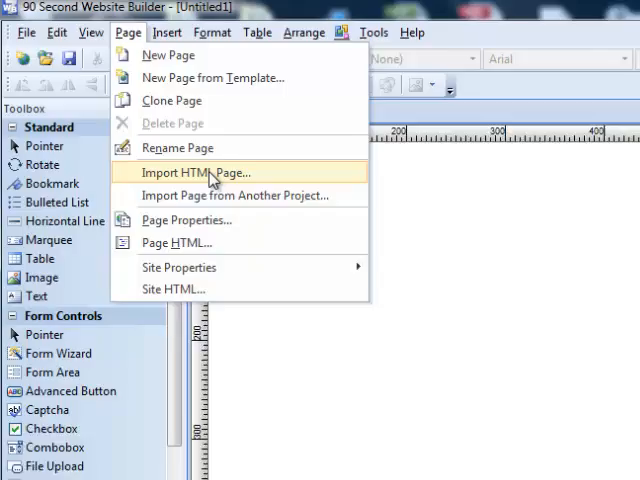
# Start Import HTML Page and set Import from to Local (on this computer)
pyautogui.click(204, 172)
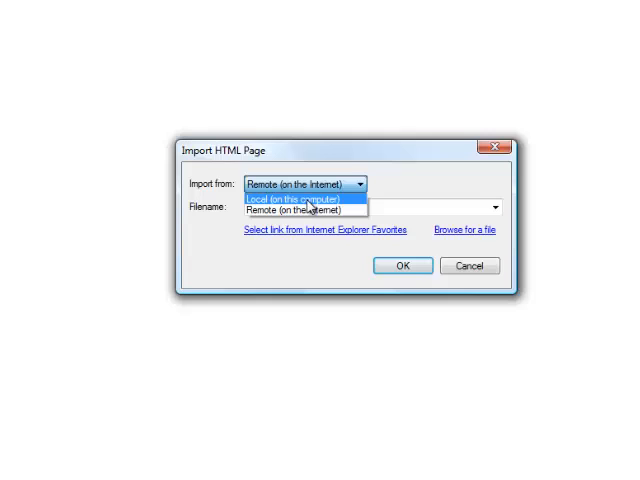
pyautogui.click(304, 198)
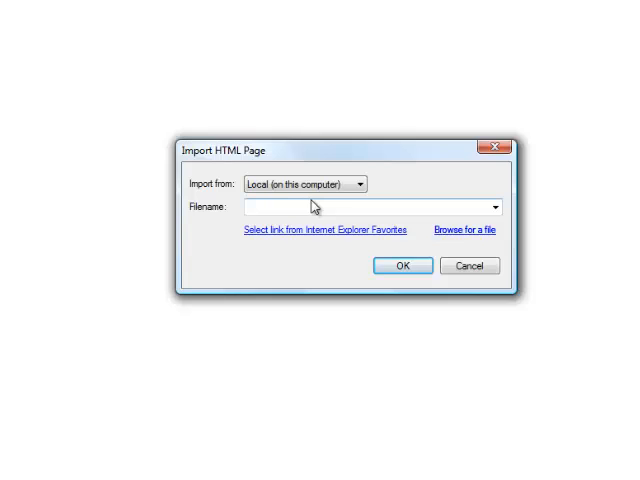
# Browse to the html folder and select the template's index page to import
pyautogui.click(464, 228)
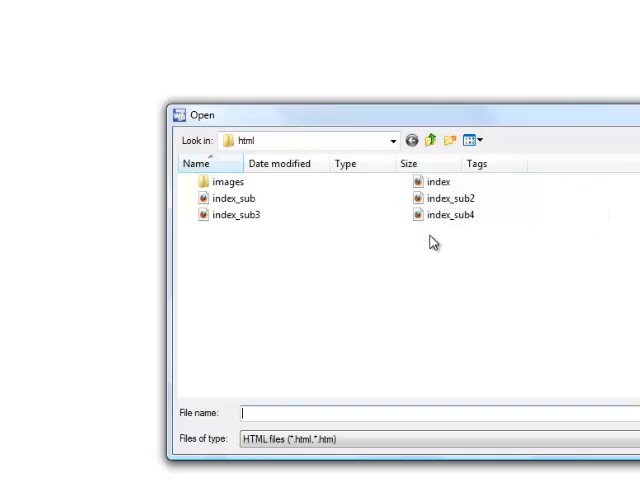
pyautogui.moveTo(432, 244)
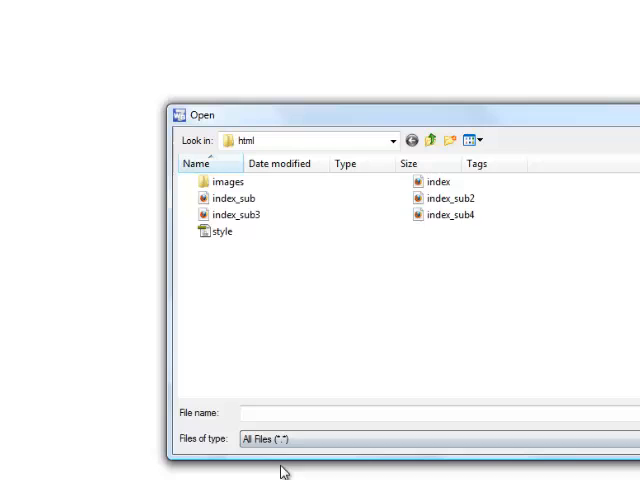
pyautogui.moveTo(216, 232)
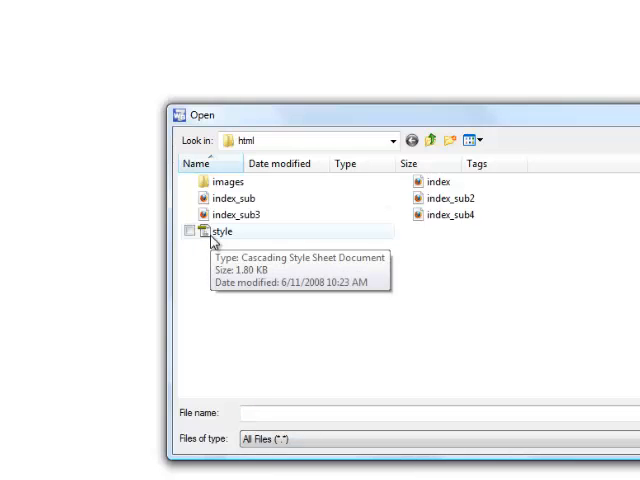
pyautogui.moveTo(320, 288)
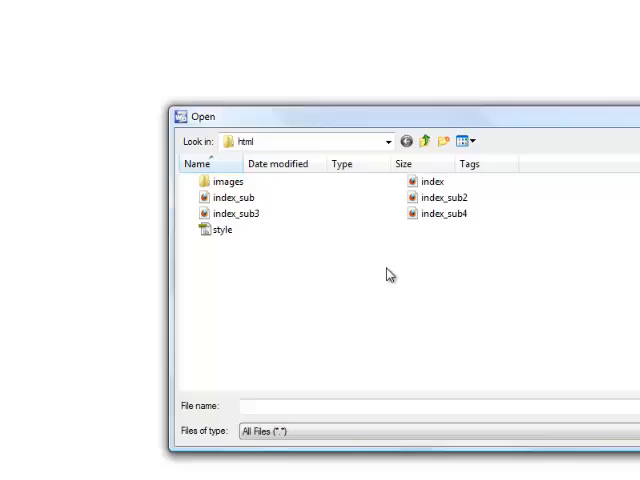
pyautogui.click(438, 196)
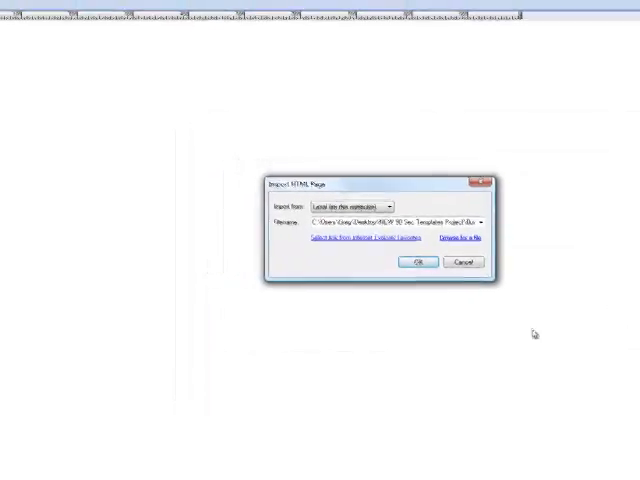
# Confirm the import so the Business Solutions page with its contact form loads into index
pyautogui.click(416, 260)
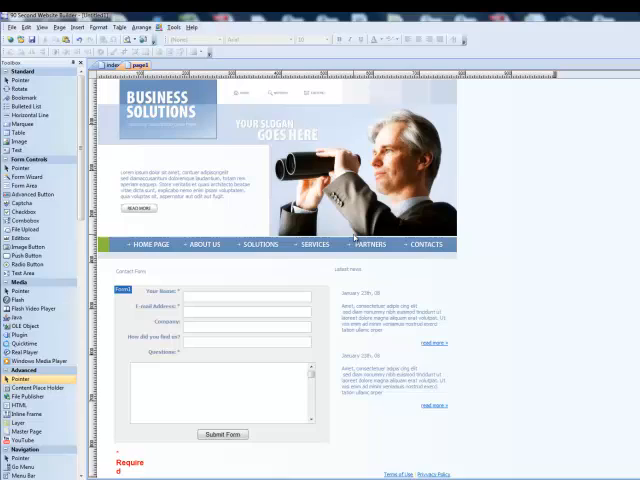
pyautogui.moveTo(570, 266)
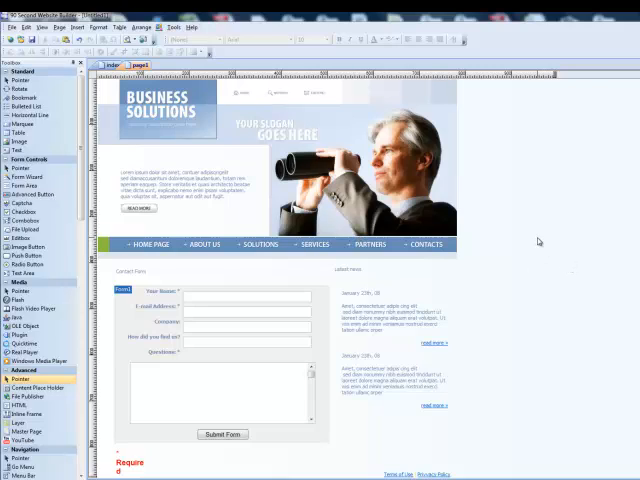
pyautogui.rightClick(540, 242)
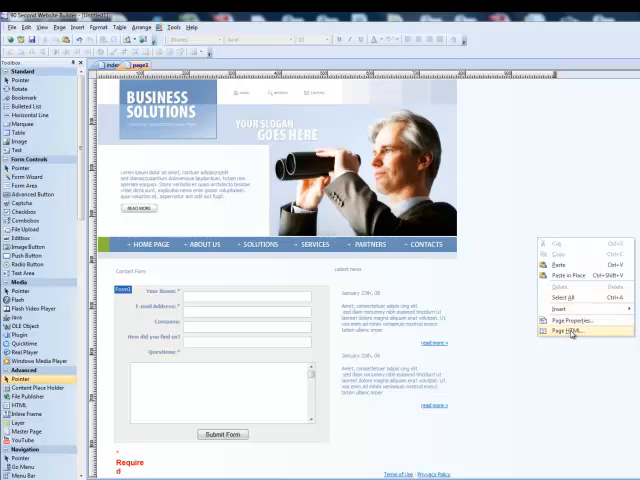
pyautogui.click(572, 328)
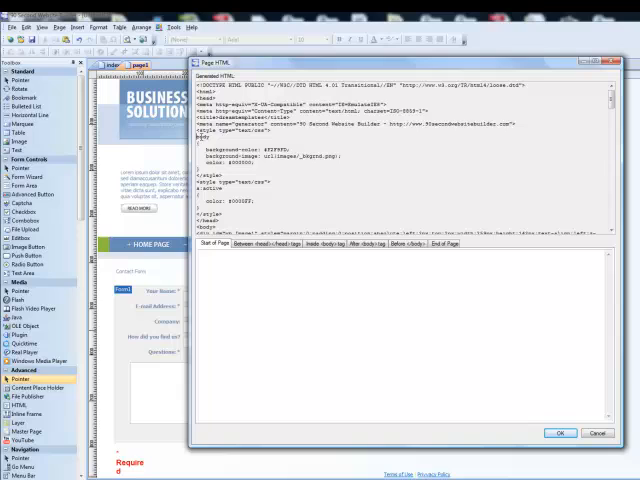
pyautogui.moveTo(200, 148); pyautogui.dragTo(264, 204)
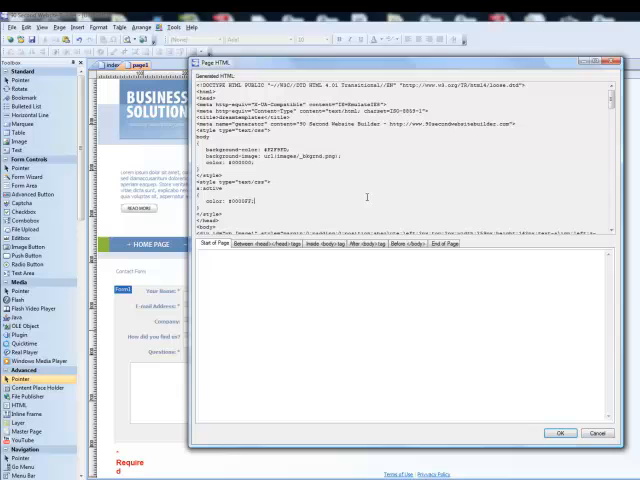
pyautogui.click(560, 432)
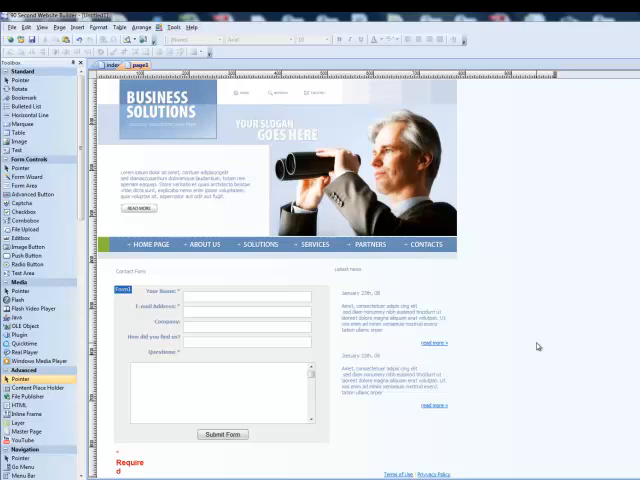
pyautogui.moveTo(540, 360)
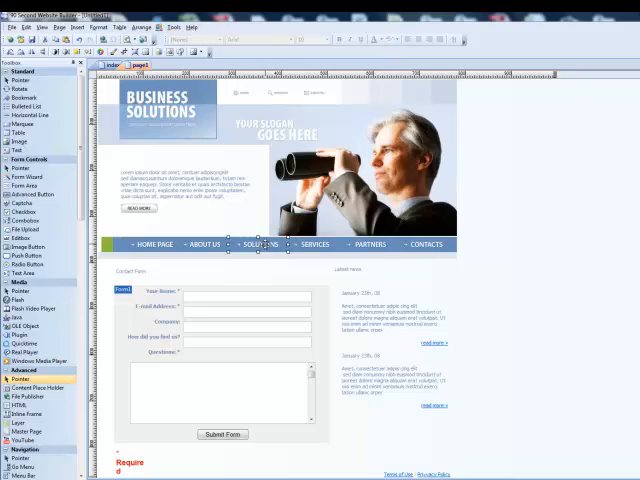
pyautogui.scroll(-3)
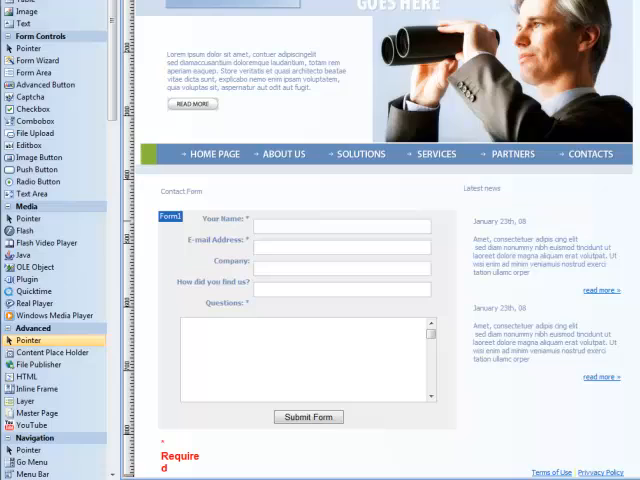
pyautogui.click(170, 216)
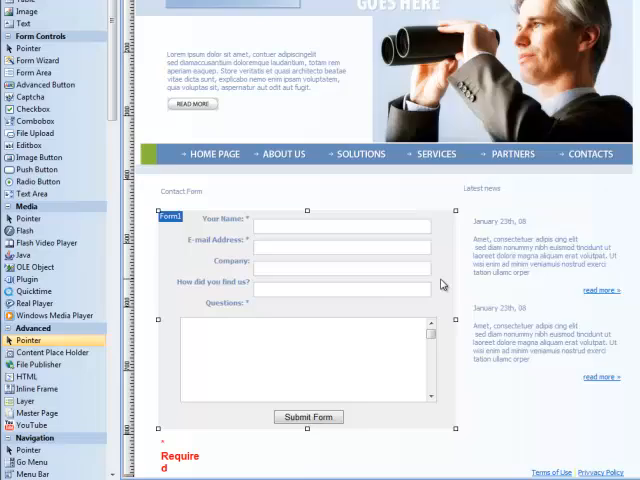
pyautogui.doubleClick(170, 216)
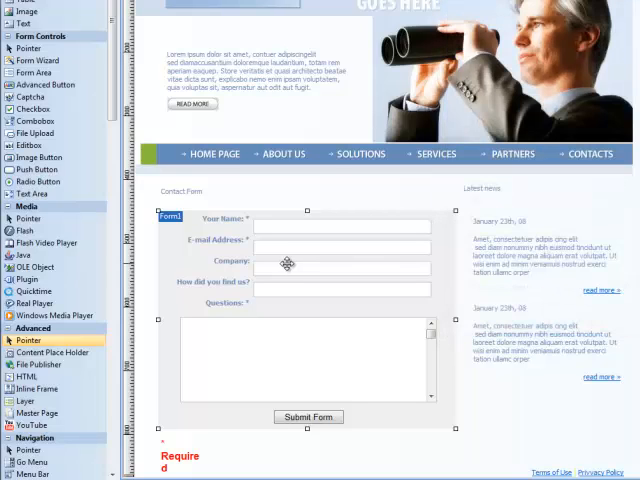
pyautogui.moveTo(408, 368)
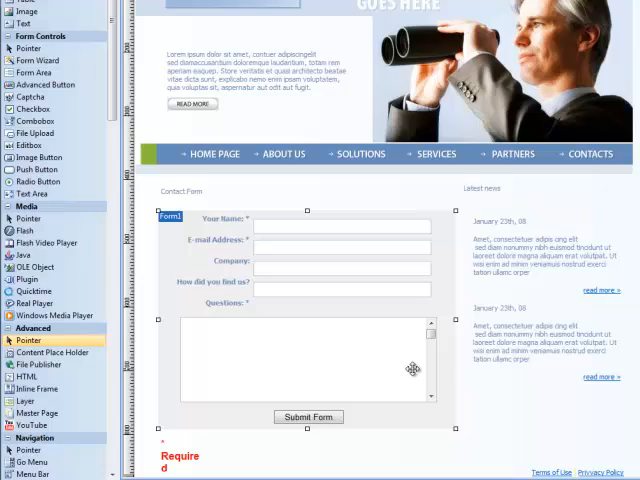
pyautogui.moveTo(414, 348)
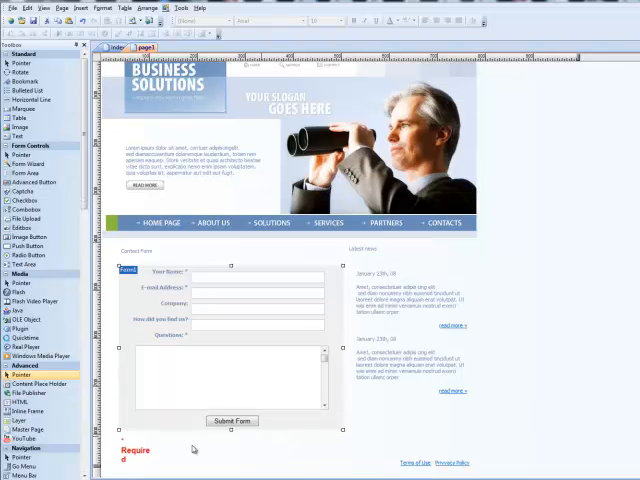
pyautogui.click(136, 450)
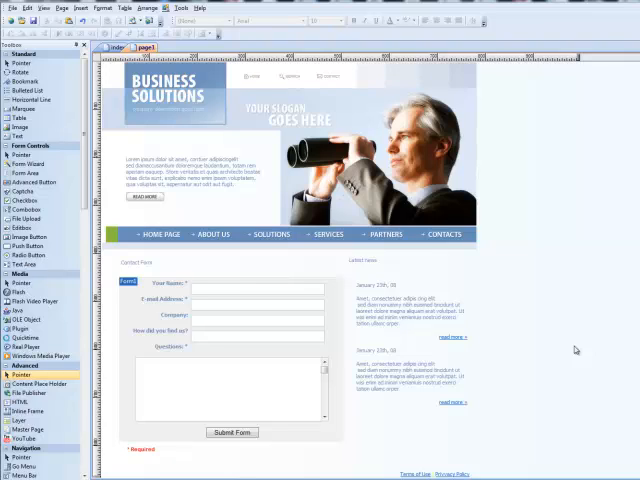
pyautogui.moveTo(328, 336)
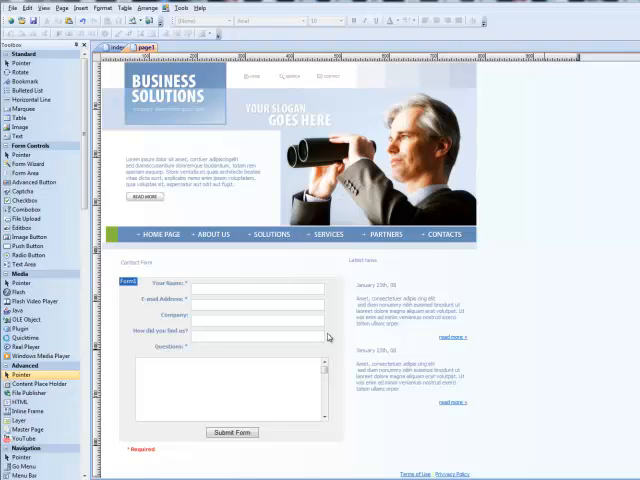